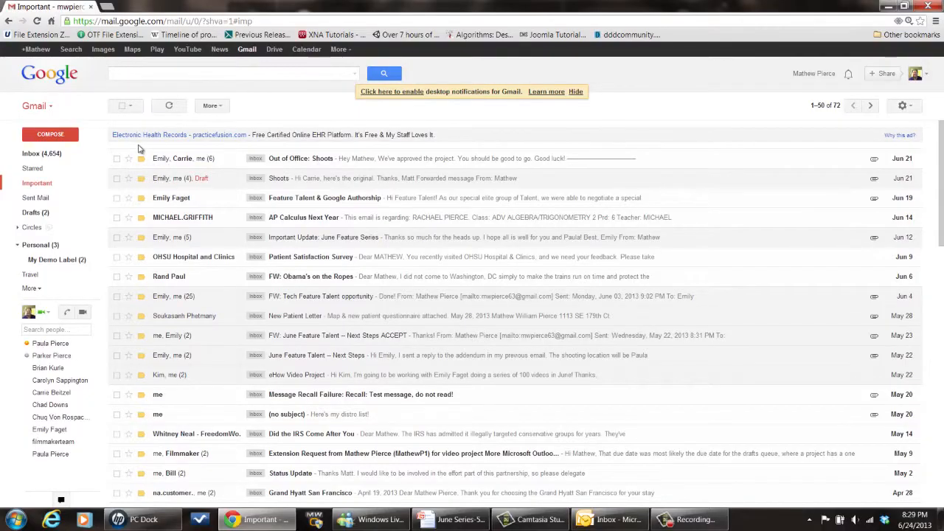
Reveal Gmail's advanced search form from the search box dropdown
left_click(354, 74)
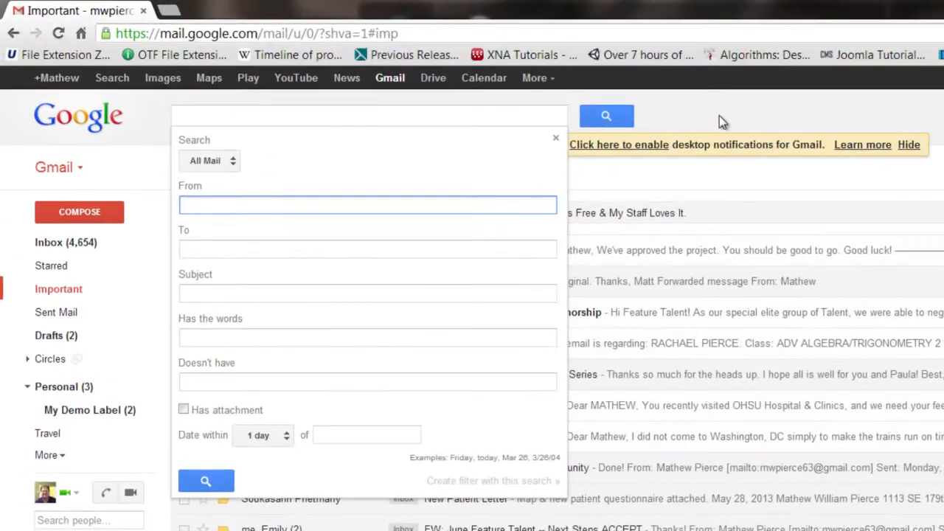
Fill the From field with the suggested sender address
left_click(556, 138)
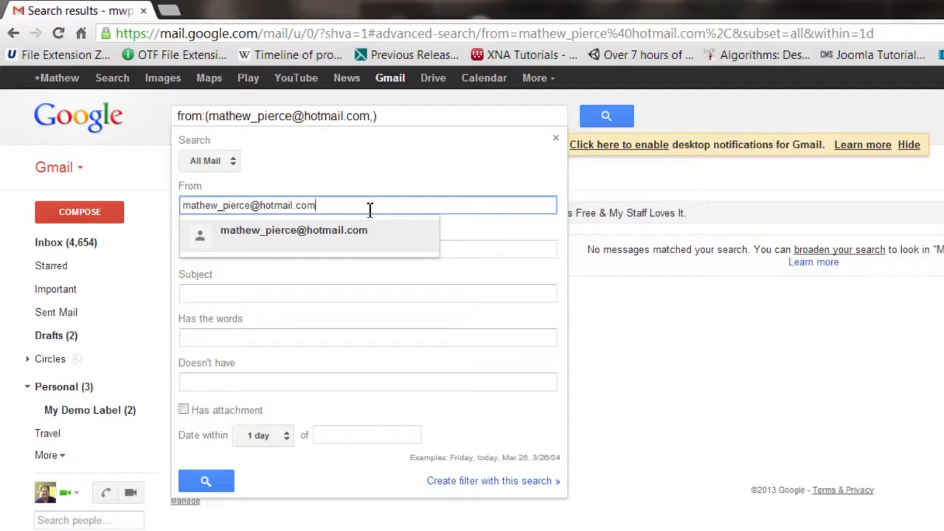
left_click(206, 480)
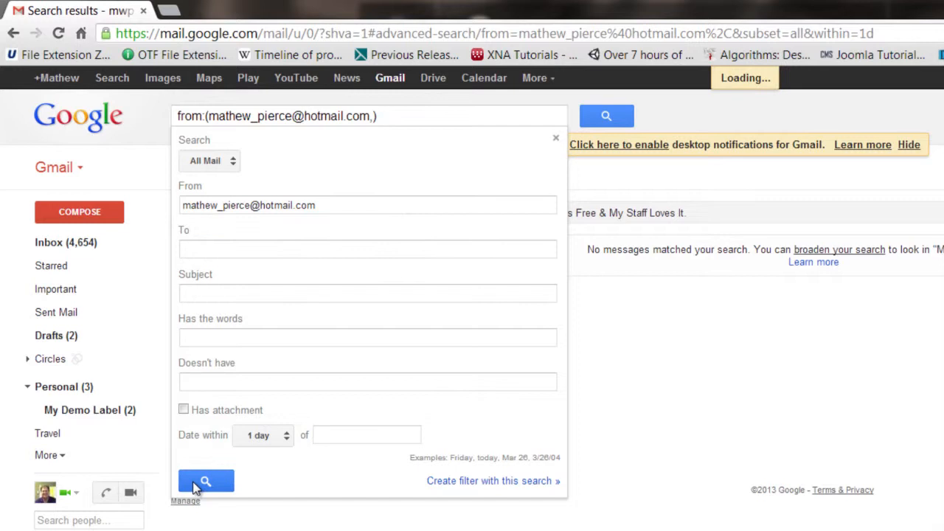
Run the sender search (no matches) and reopen the advanced form with the address kept
left_click(206, 481)
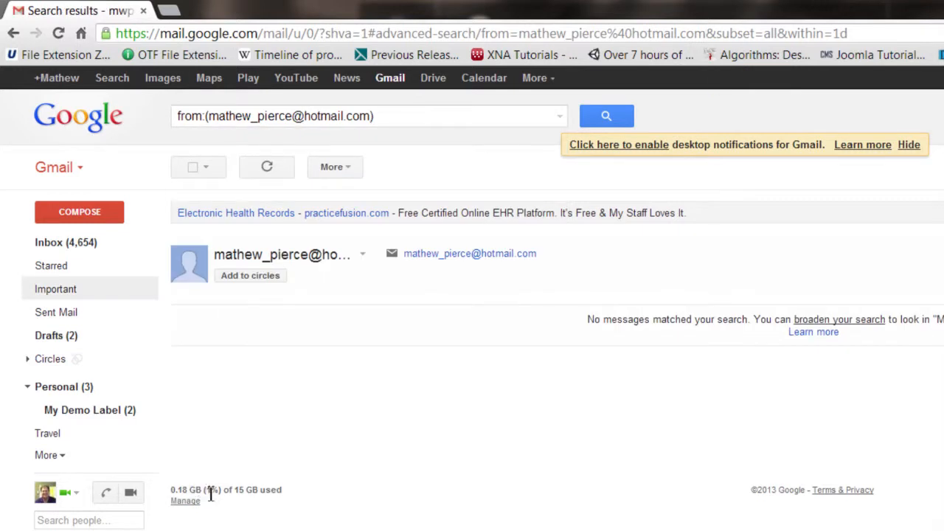
mouse_move(342, 371)
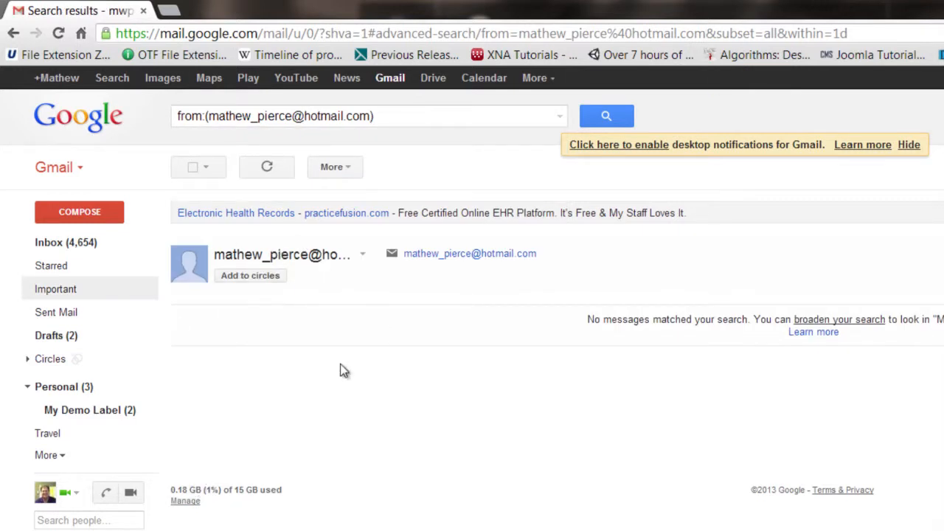
mouse_move(354, 370)
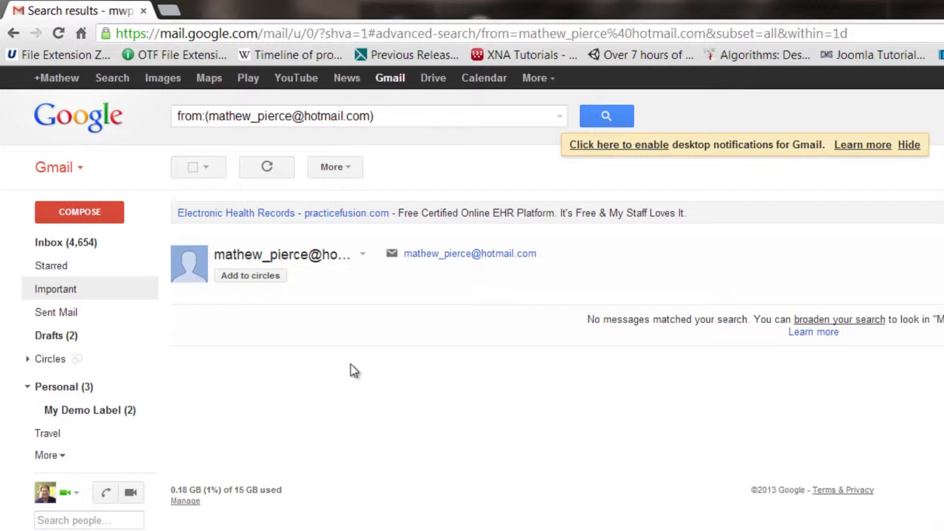
mouse_move(605, 293)
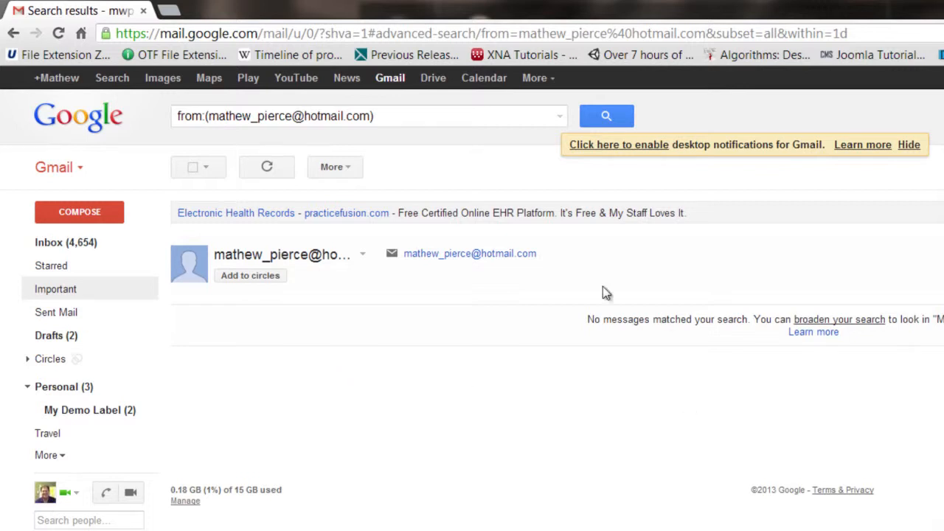
left_click(559, 115)
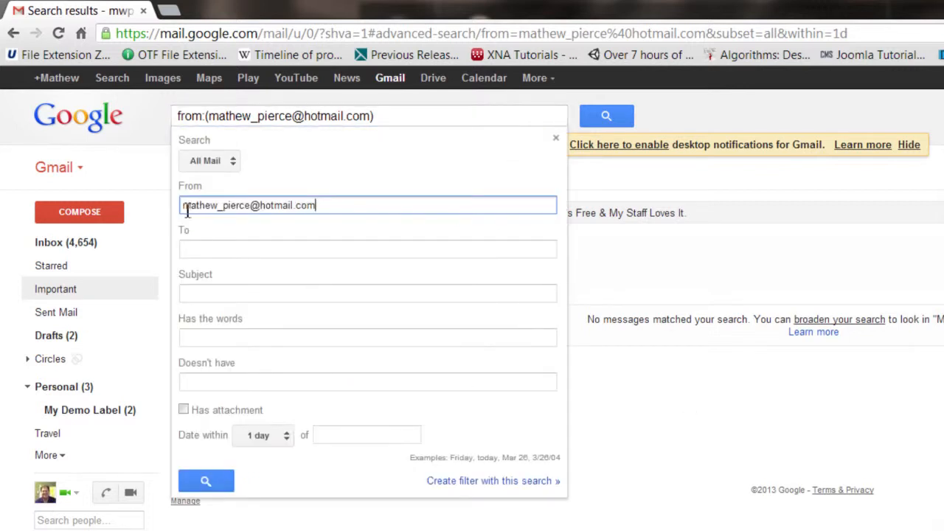